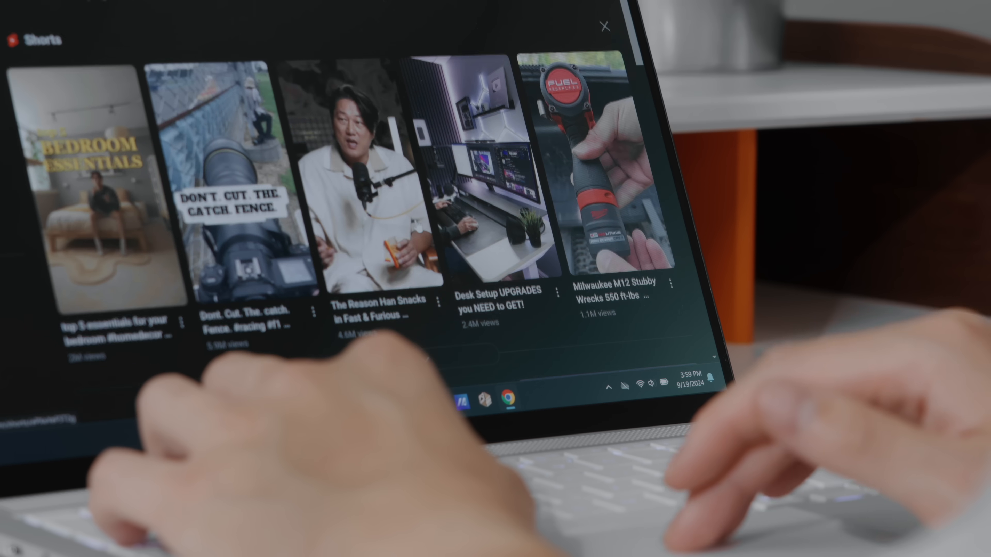
scroll(down, 3)
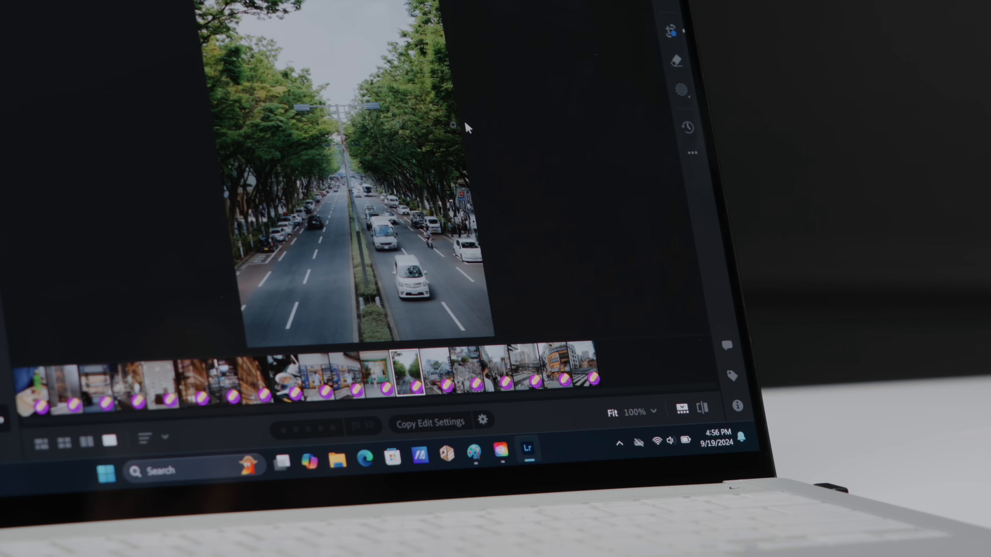
click(433, 372)
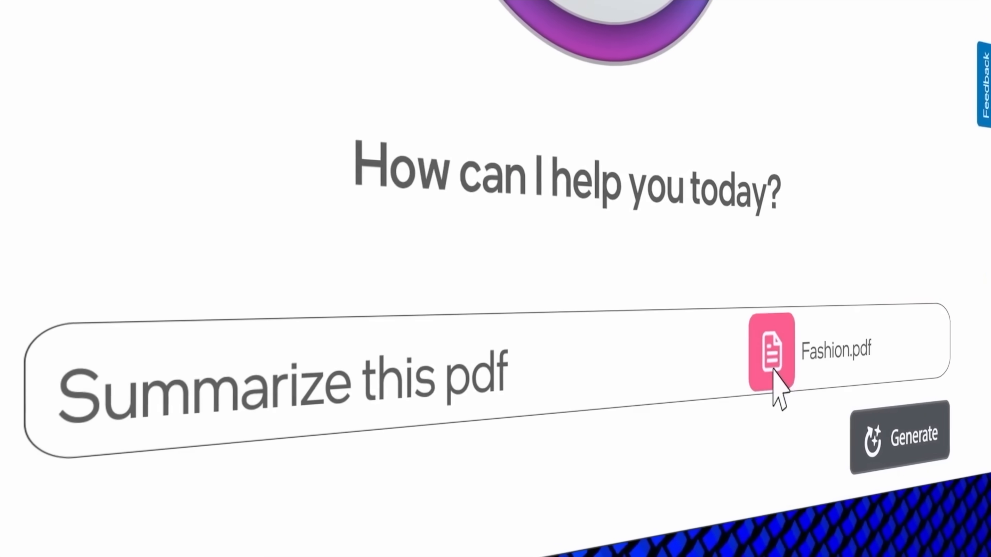
click(898, 436)
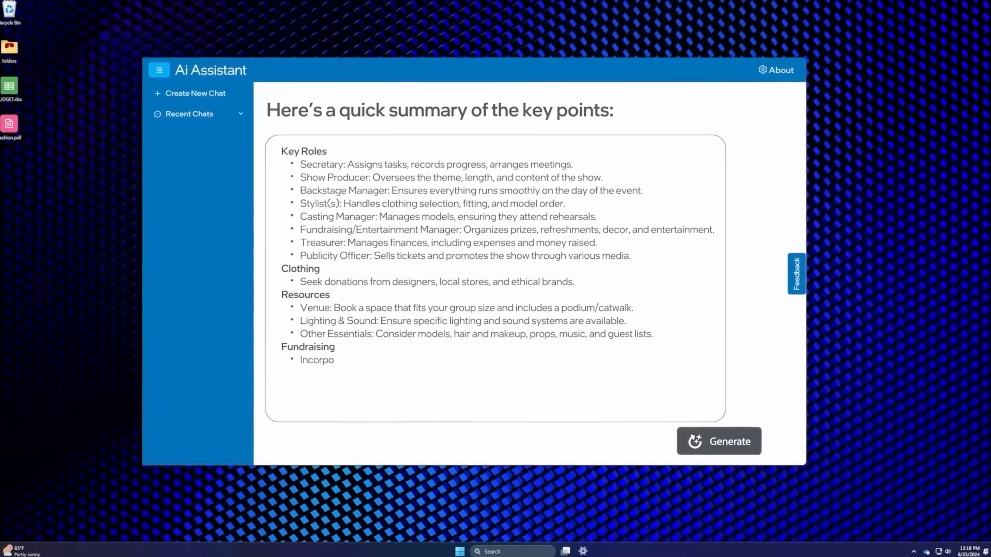